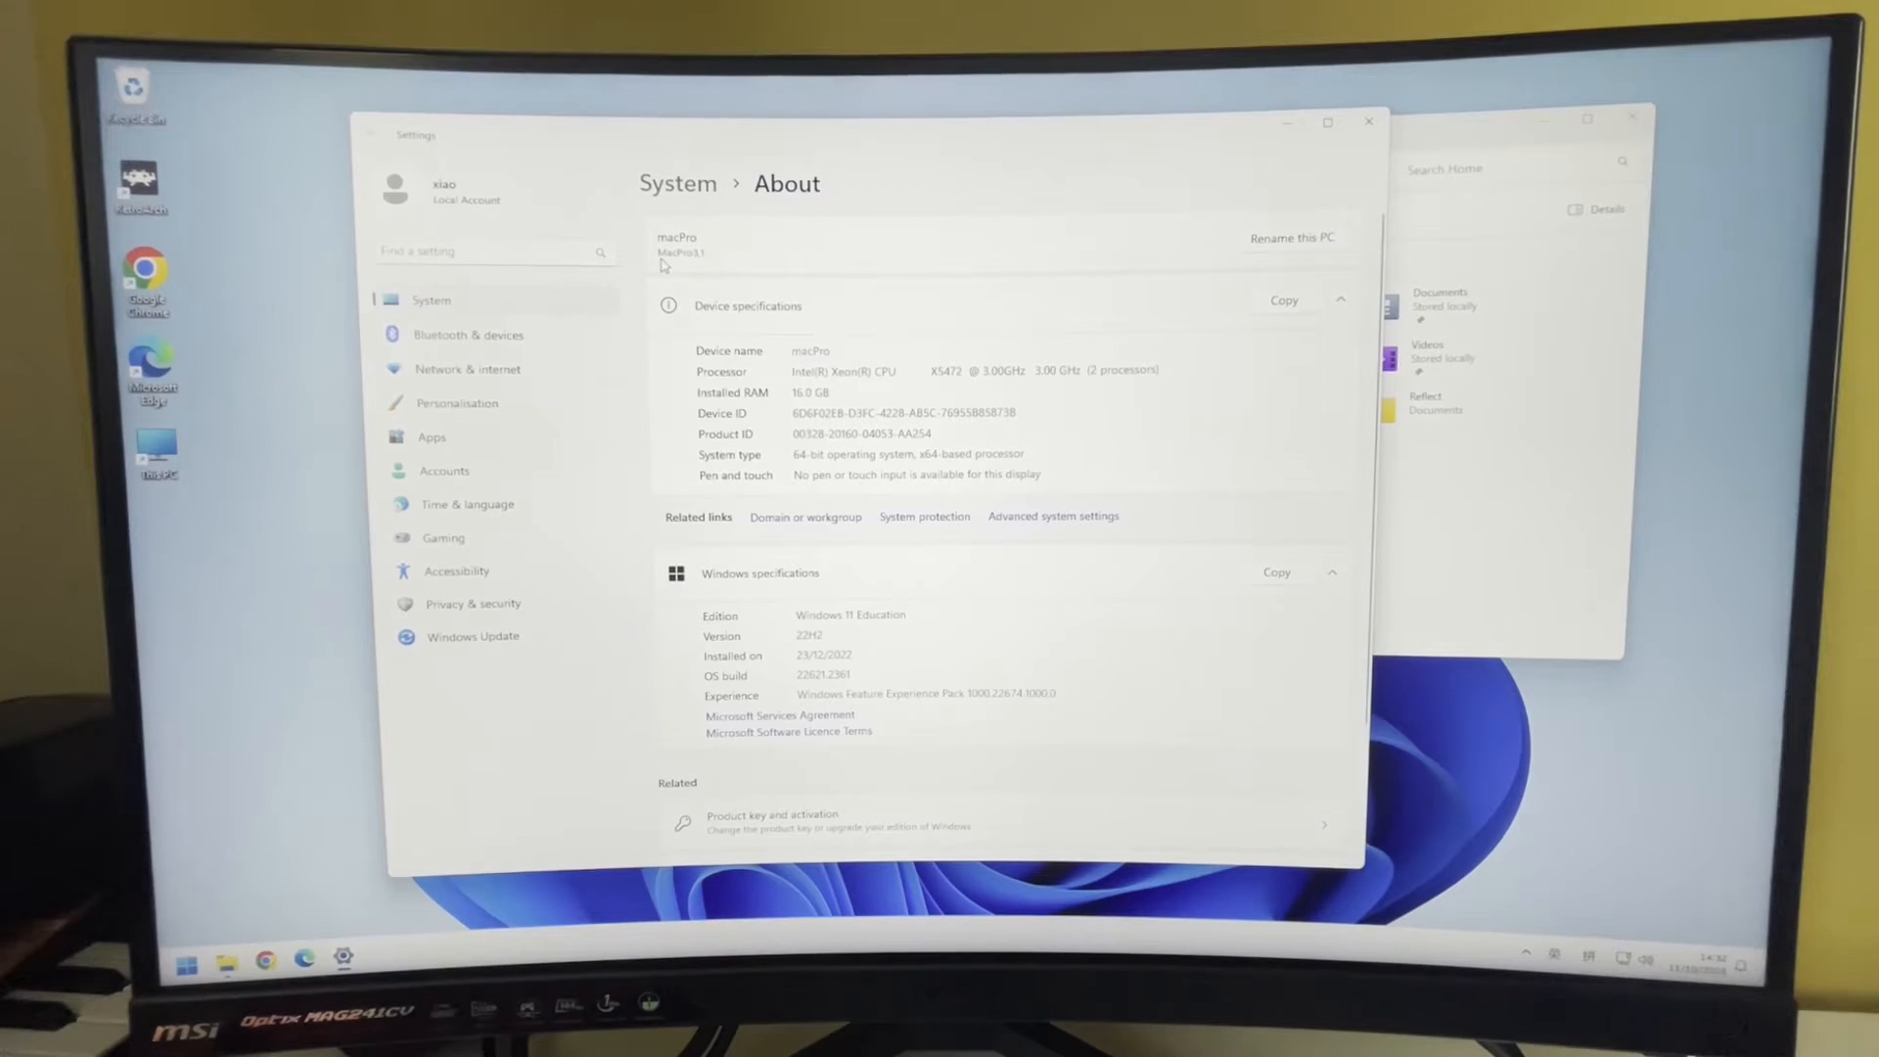
- Review the About page, highlighting the 64-bit system type and Windows 11 Education edition
double_click(857, 370)
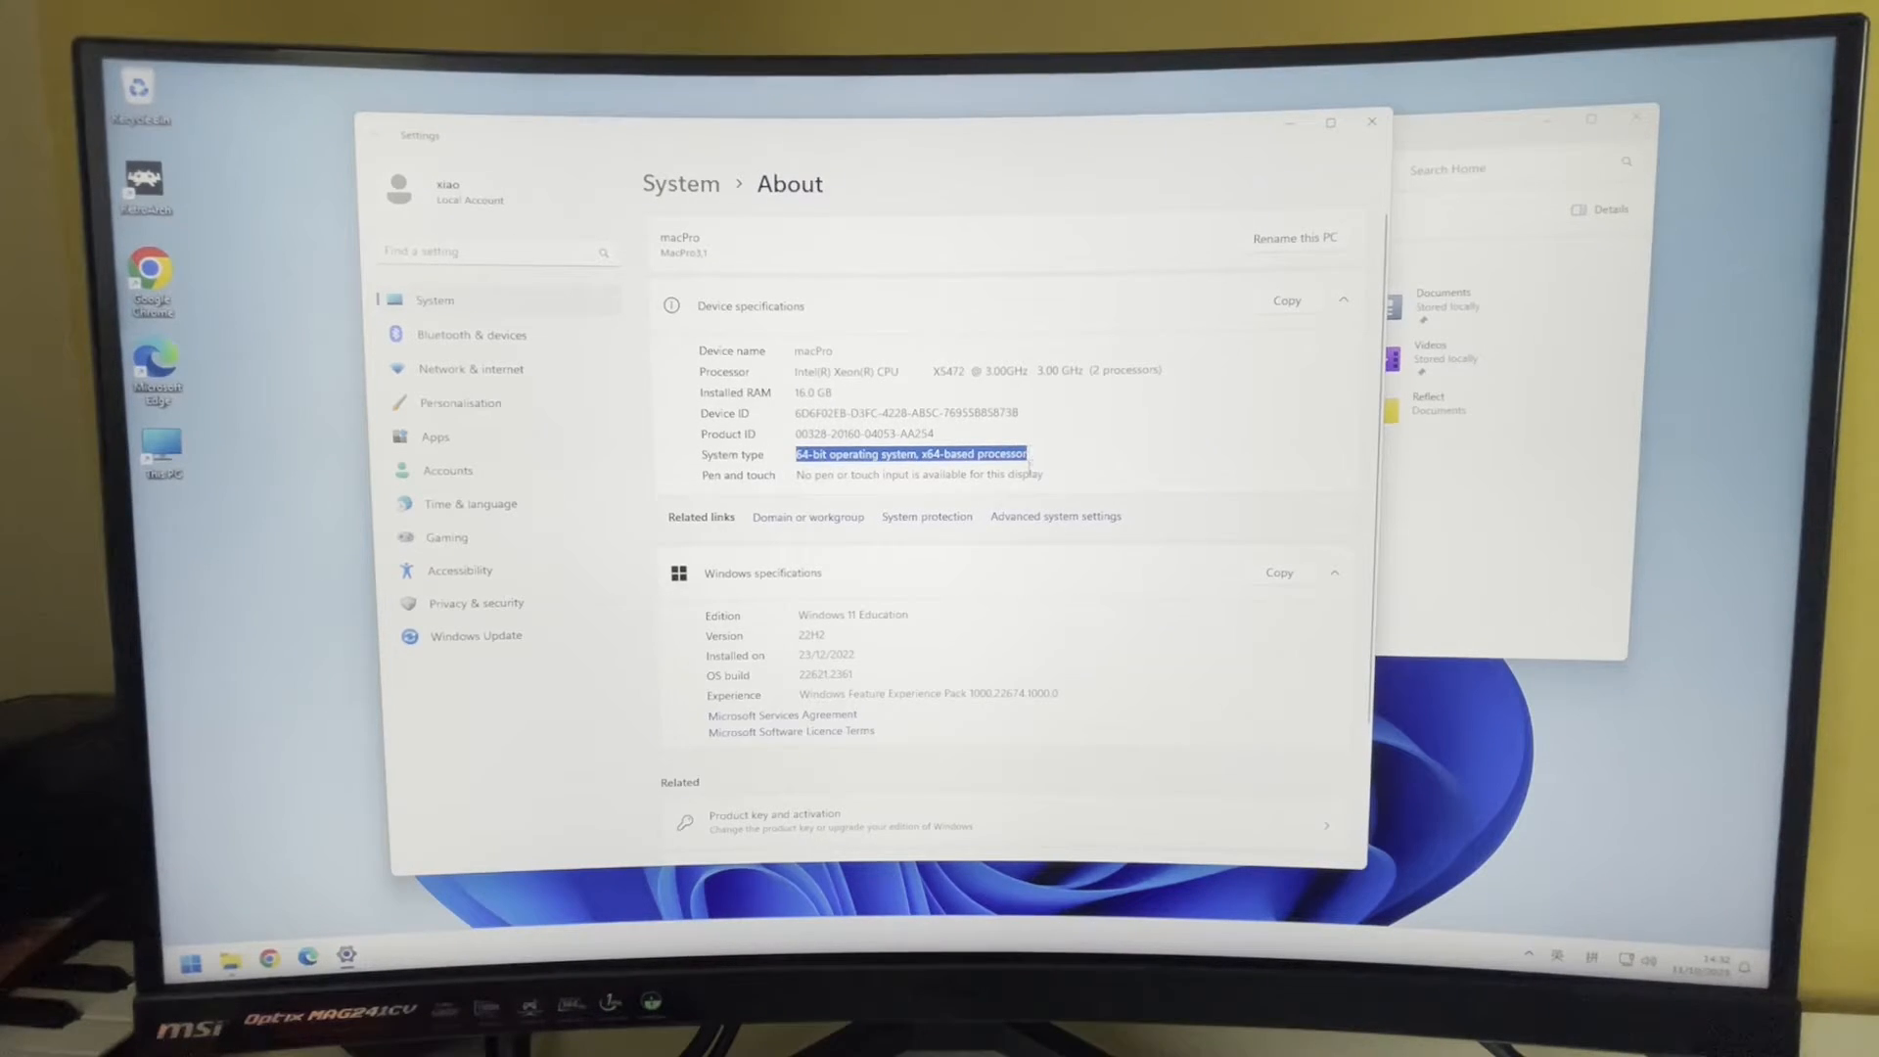
scroll("down", 3)
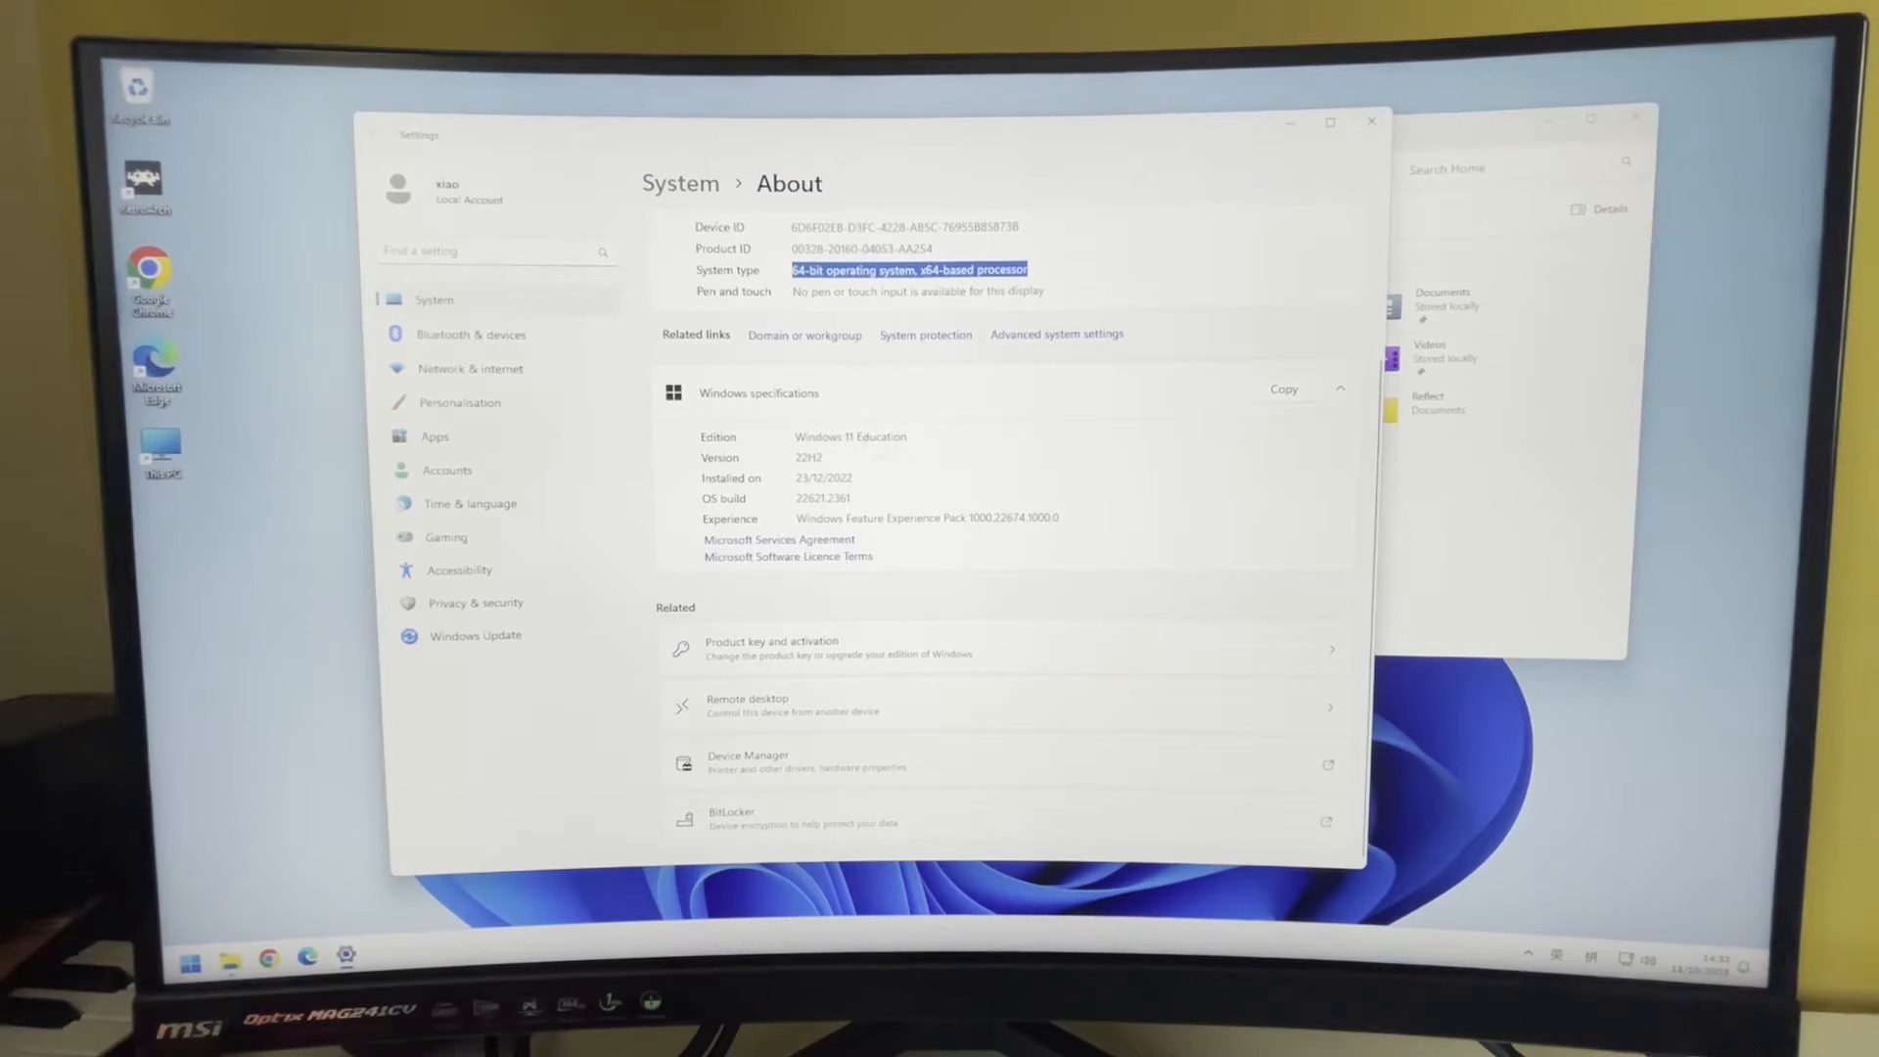
double_click(849, 436)
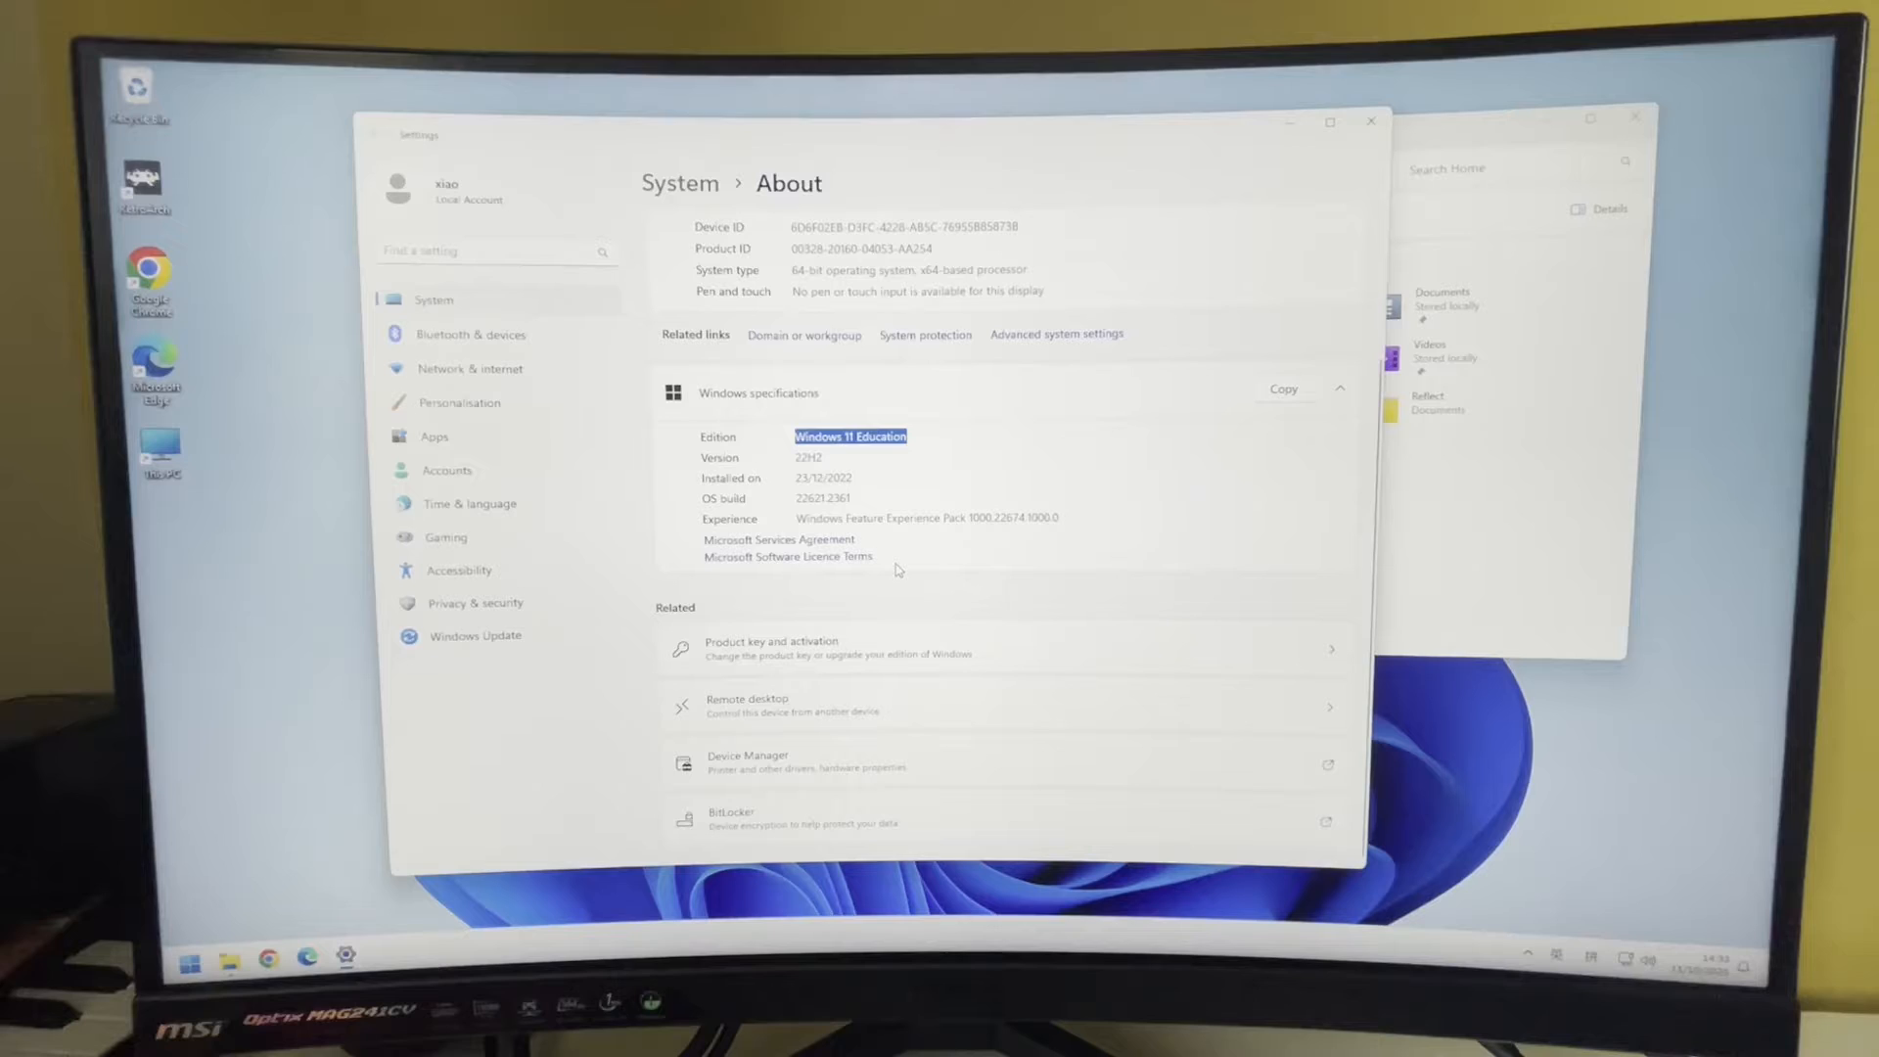
scroll("up", 3)
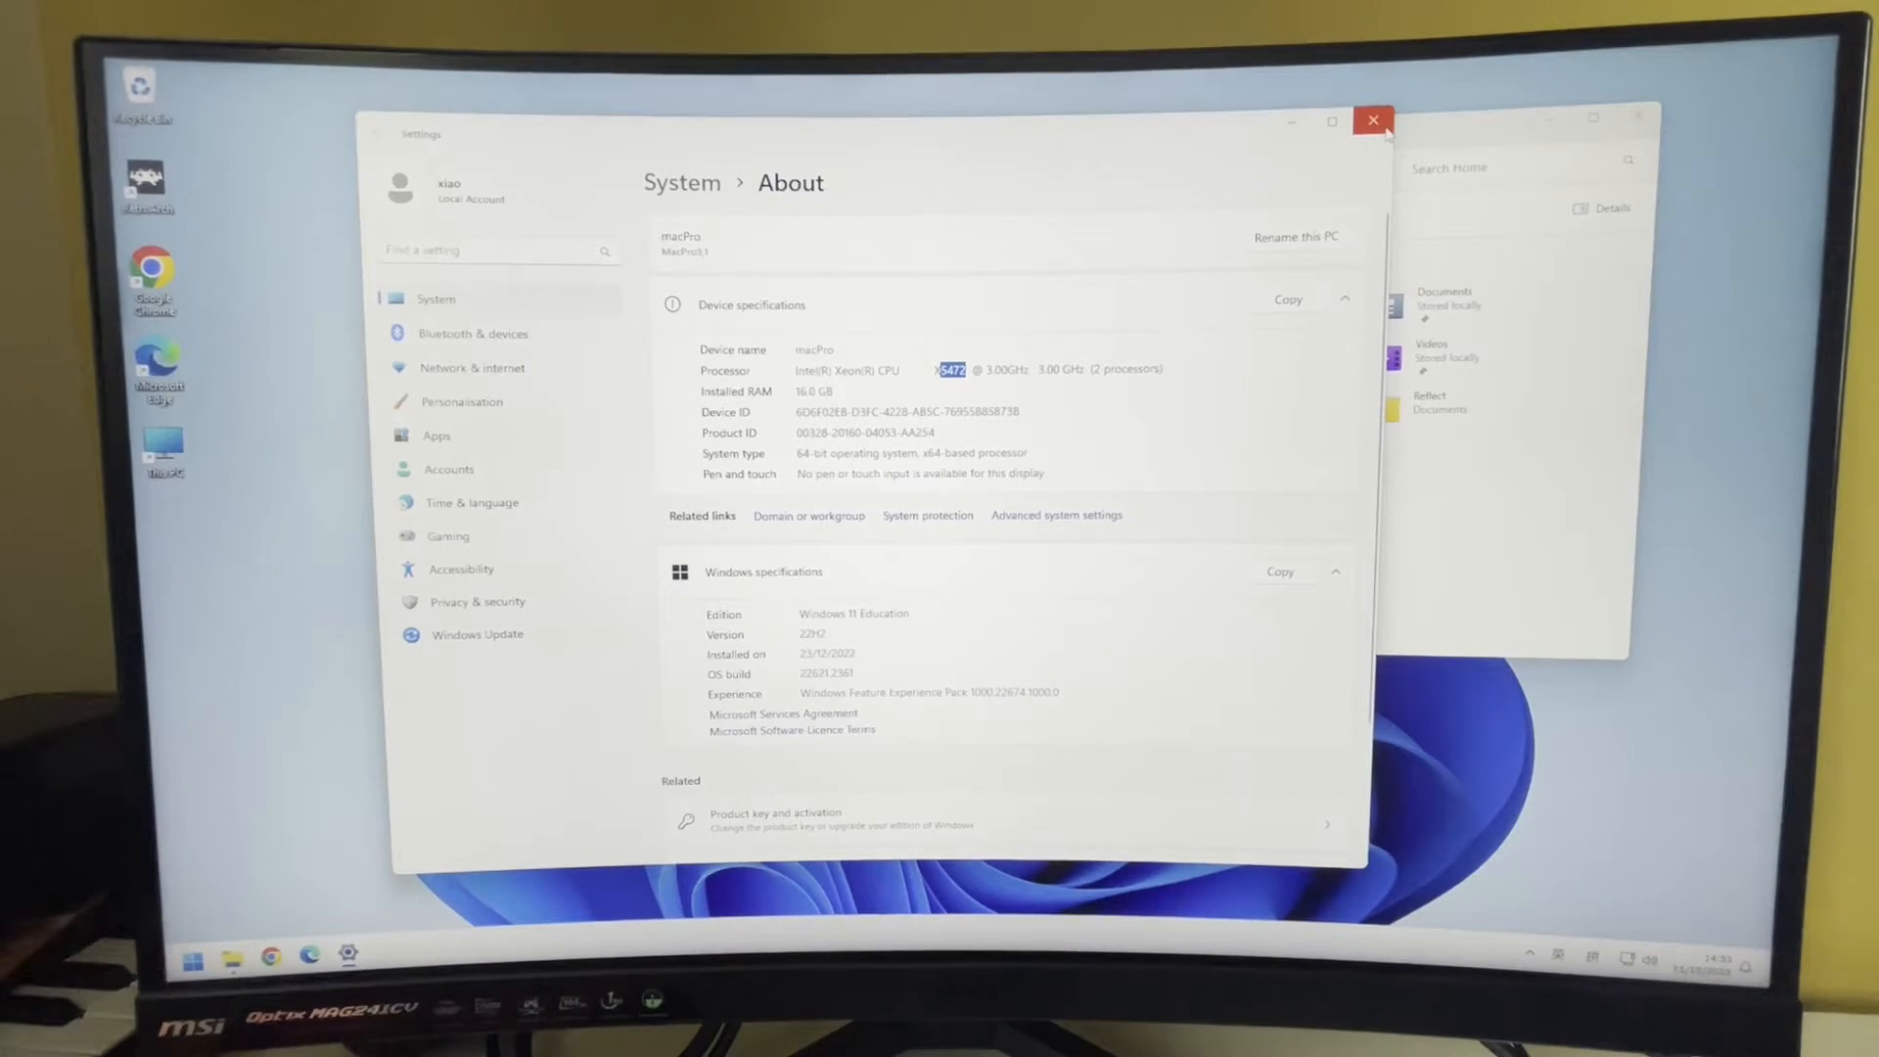
mouse_move(1373, 119)
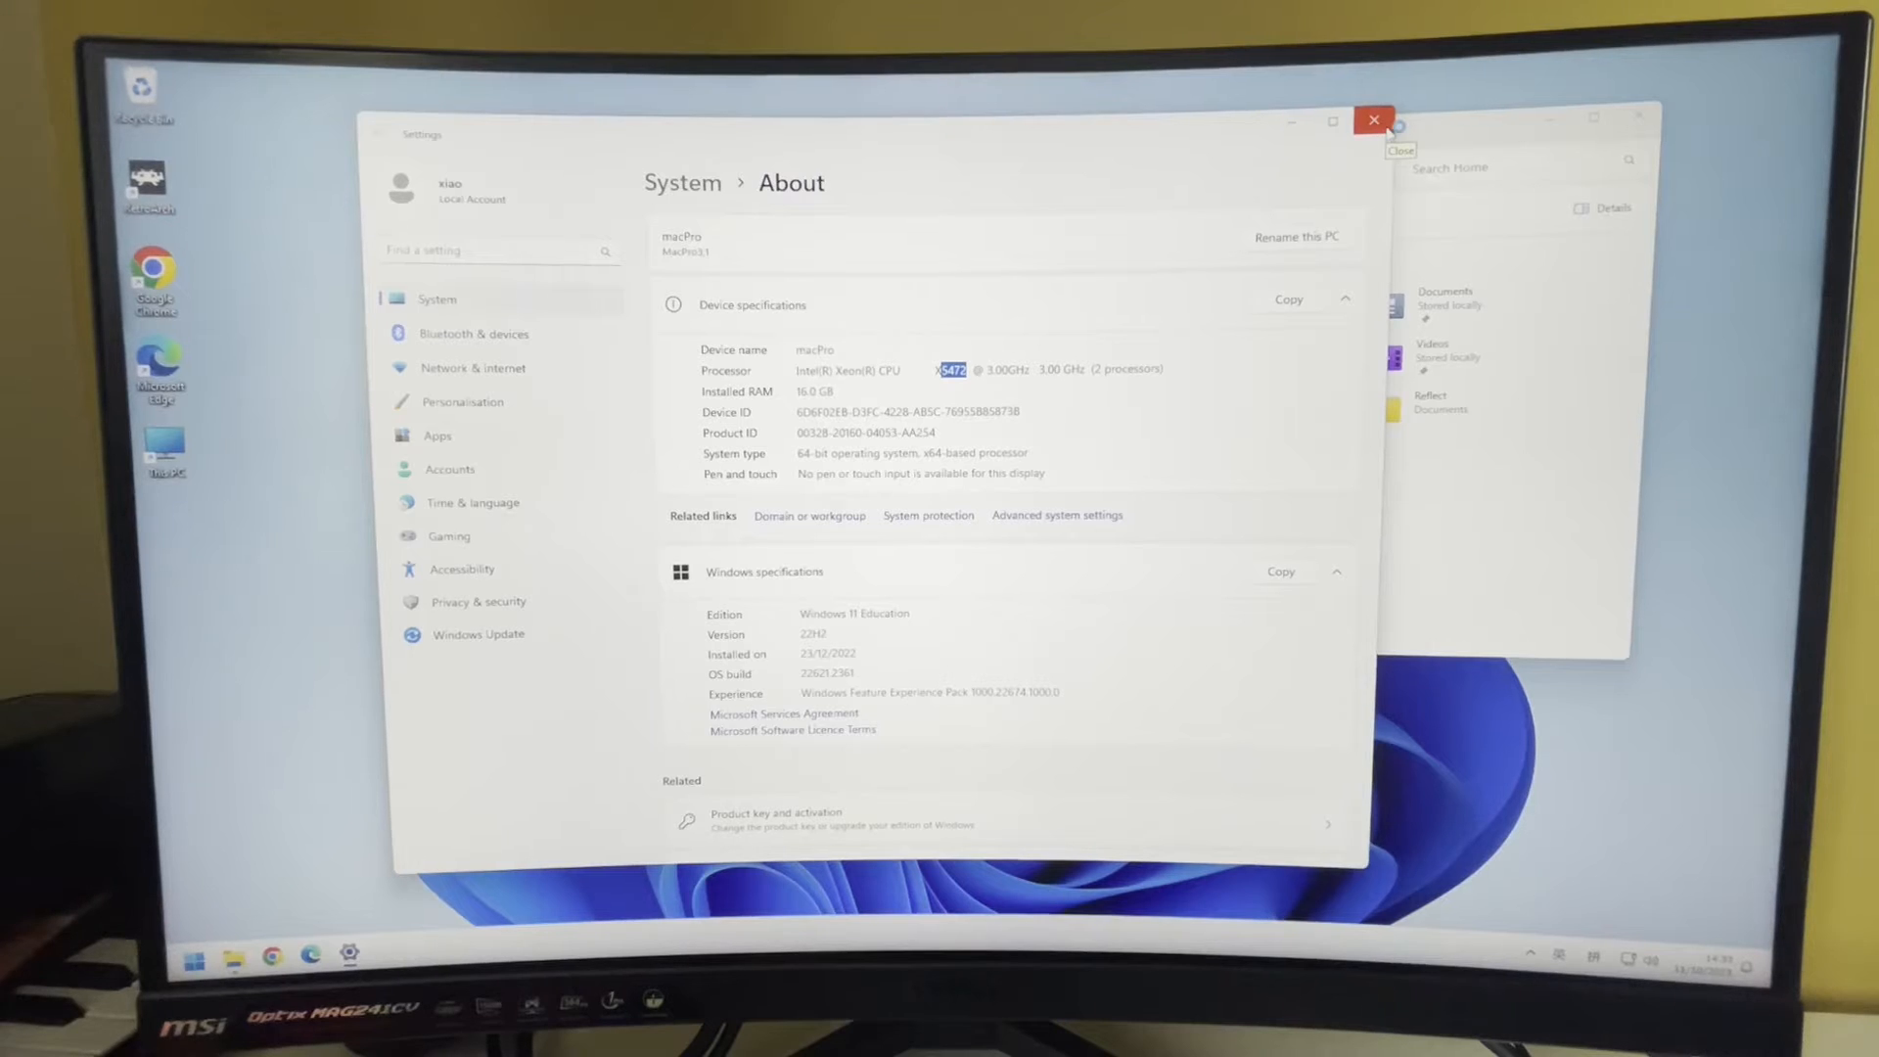
- Close Settings and Disk Management, leaving the Start menu showing
left_click(1374, 119)
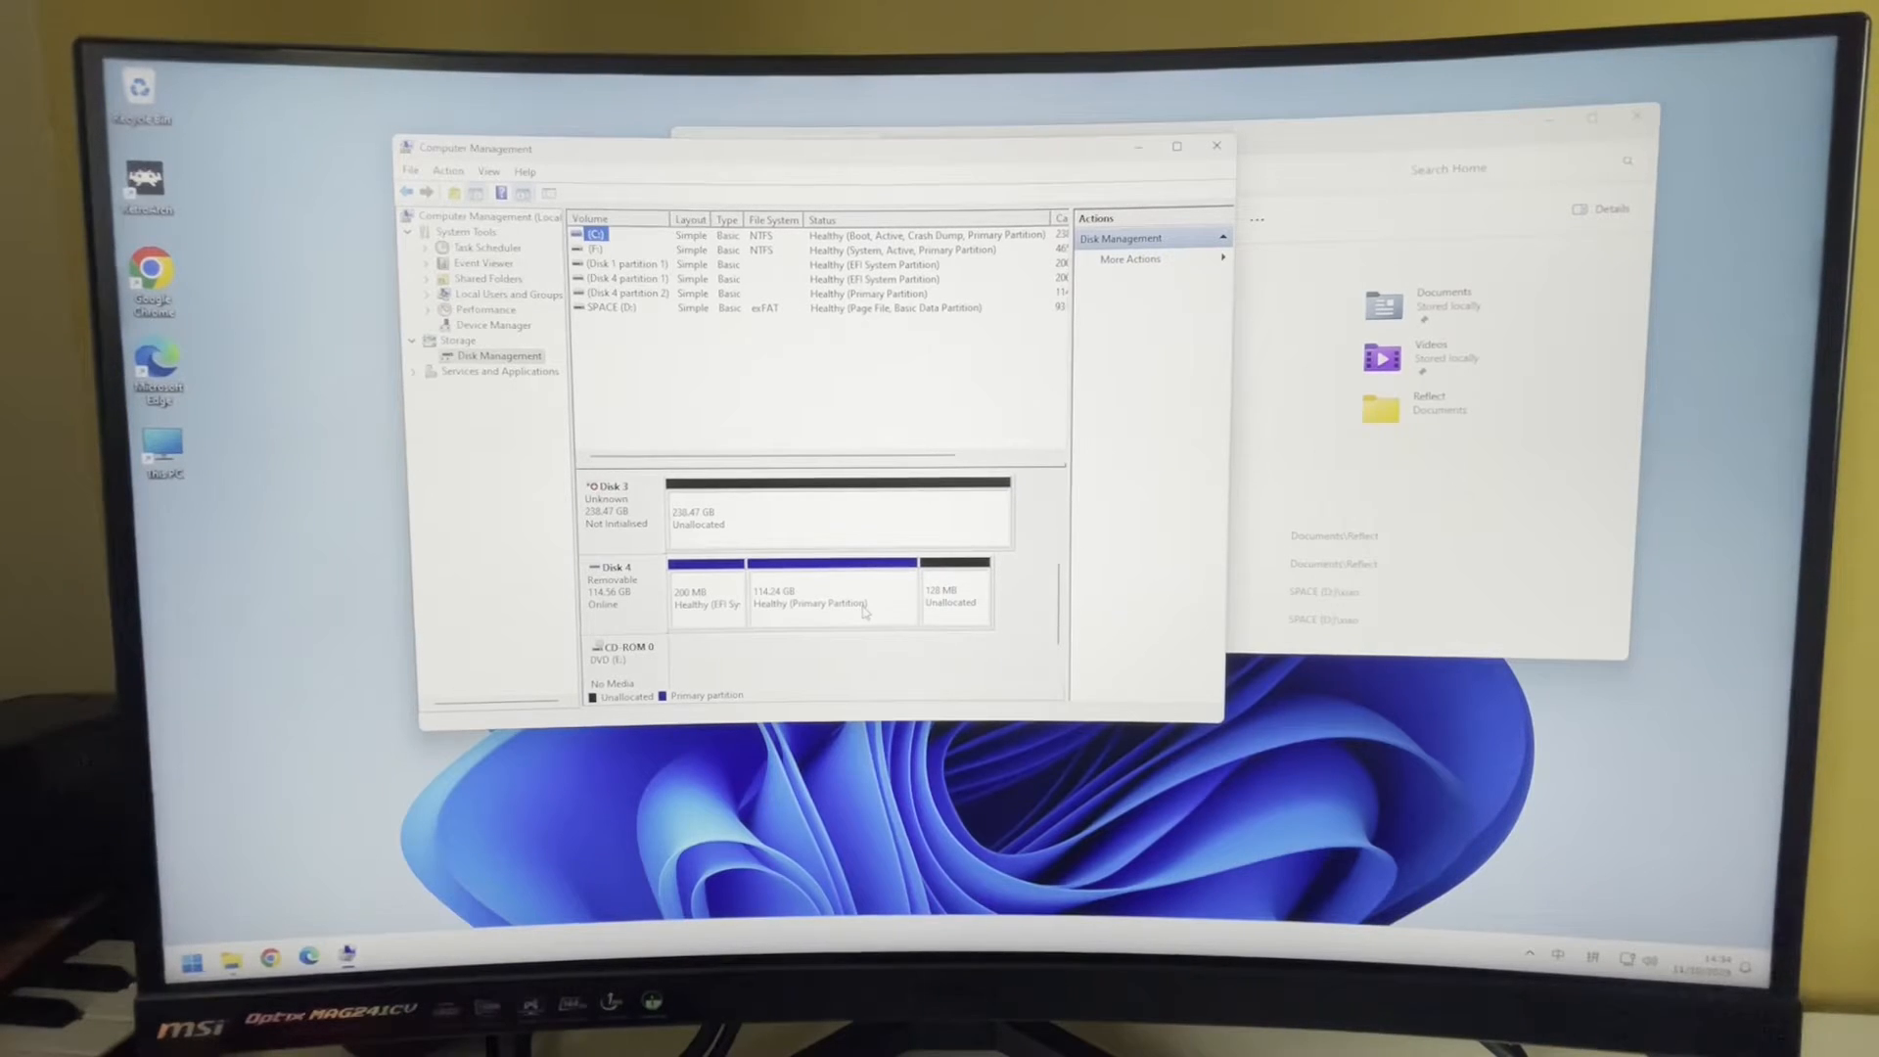
left_click(1217, 145)
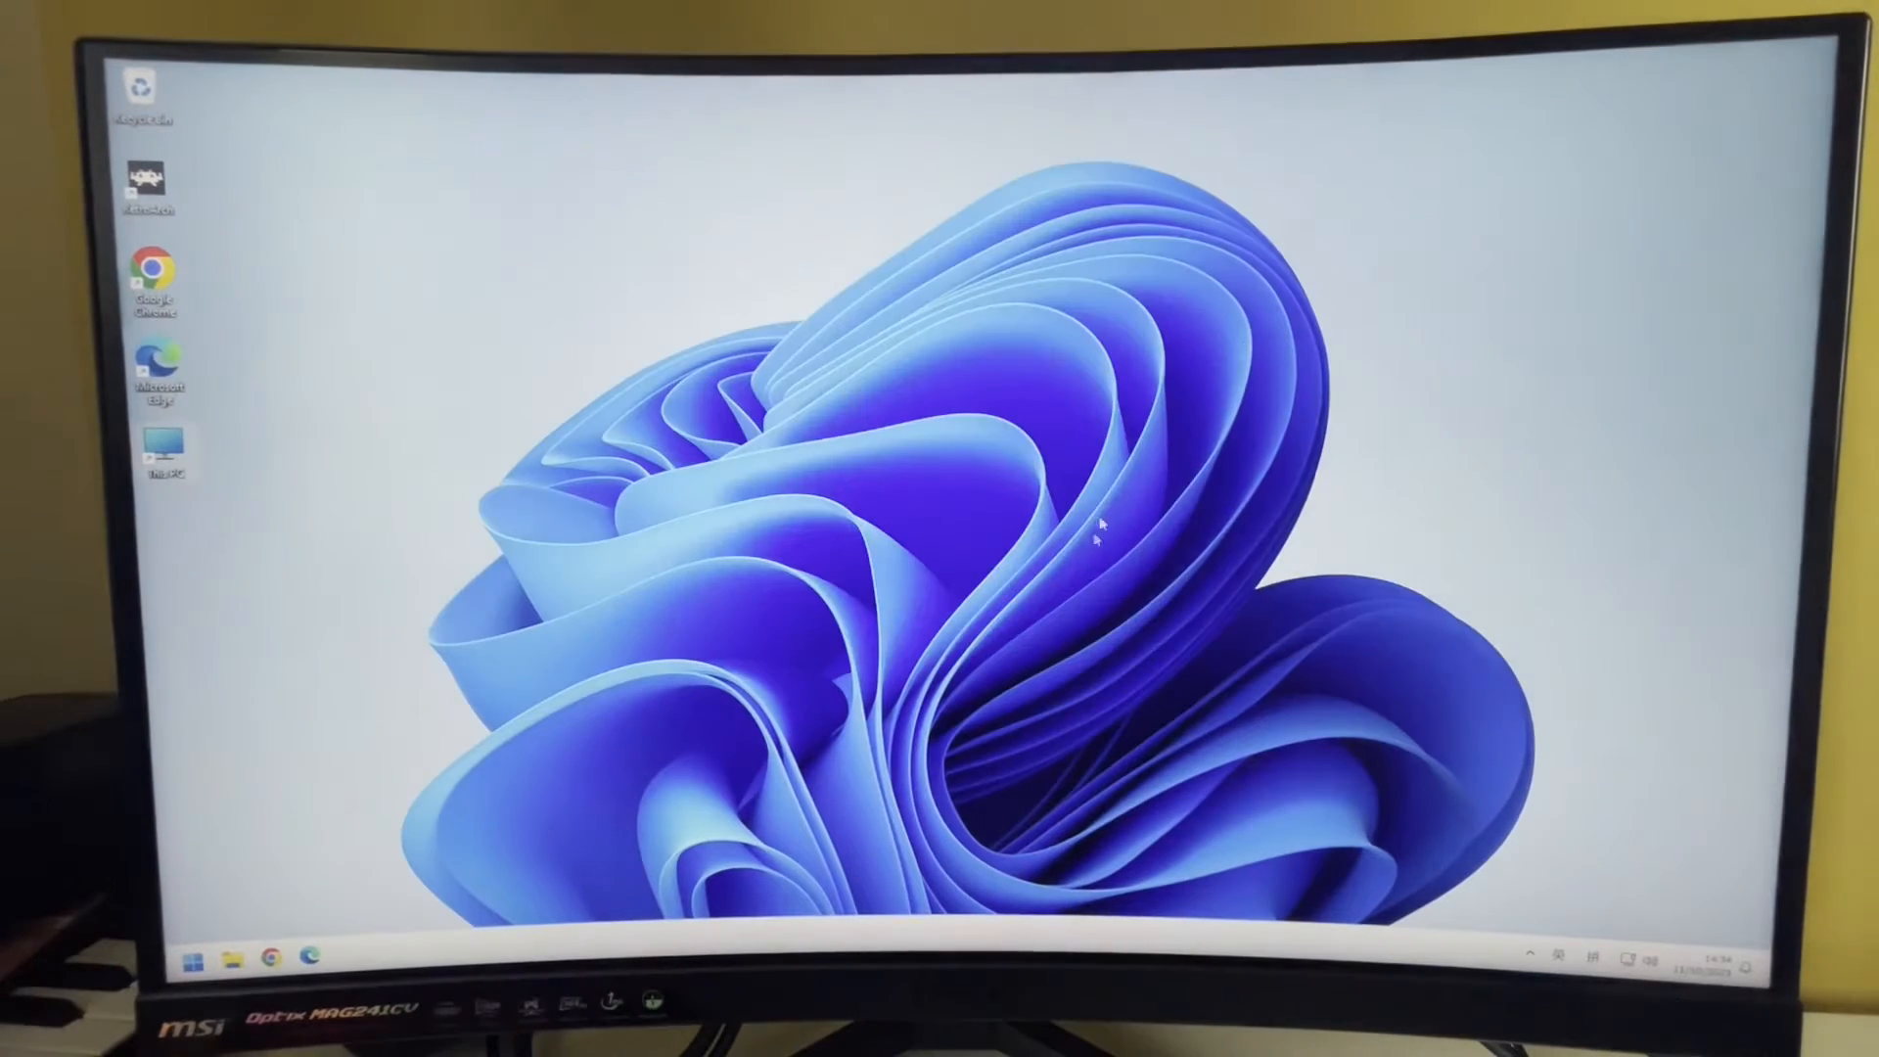
left_click(191, 958)
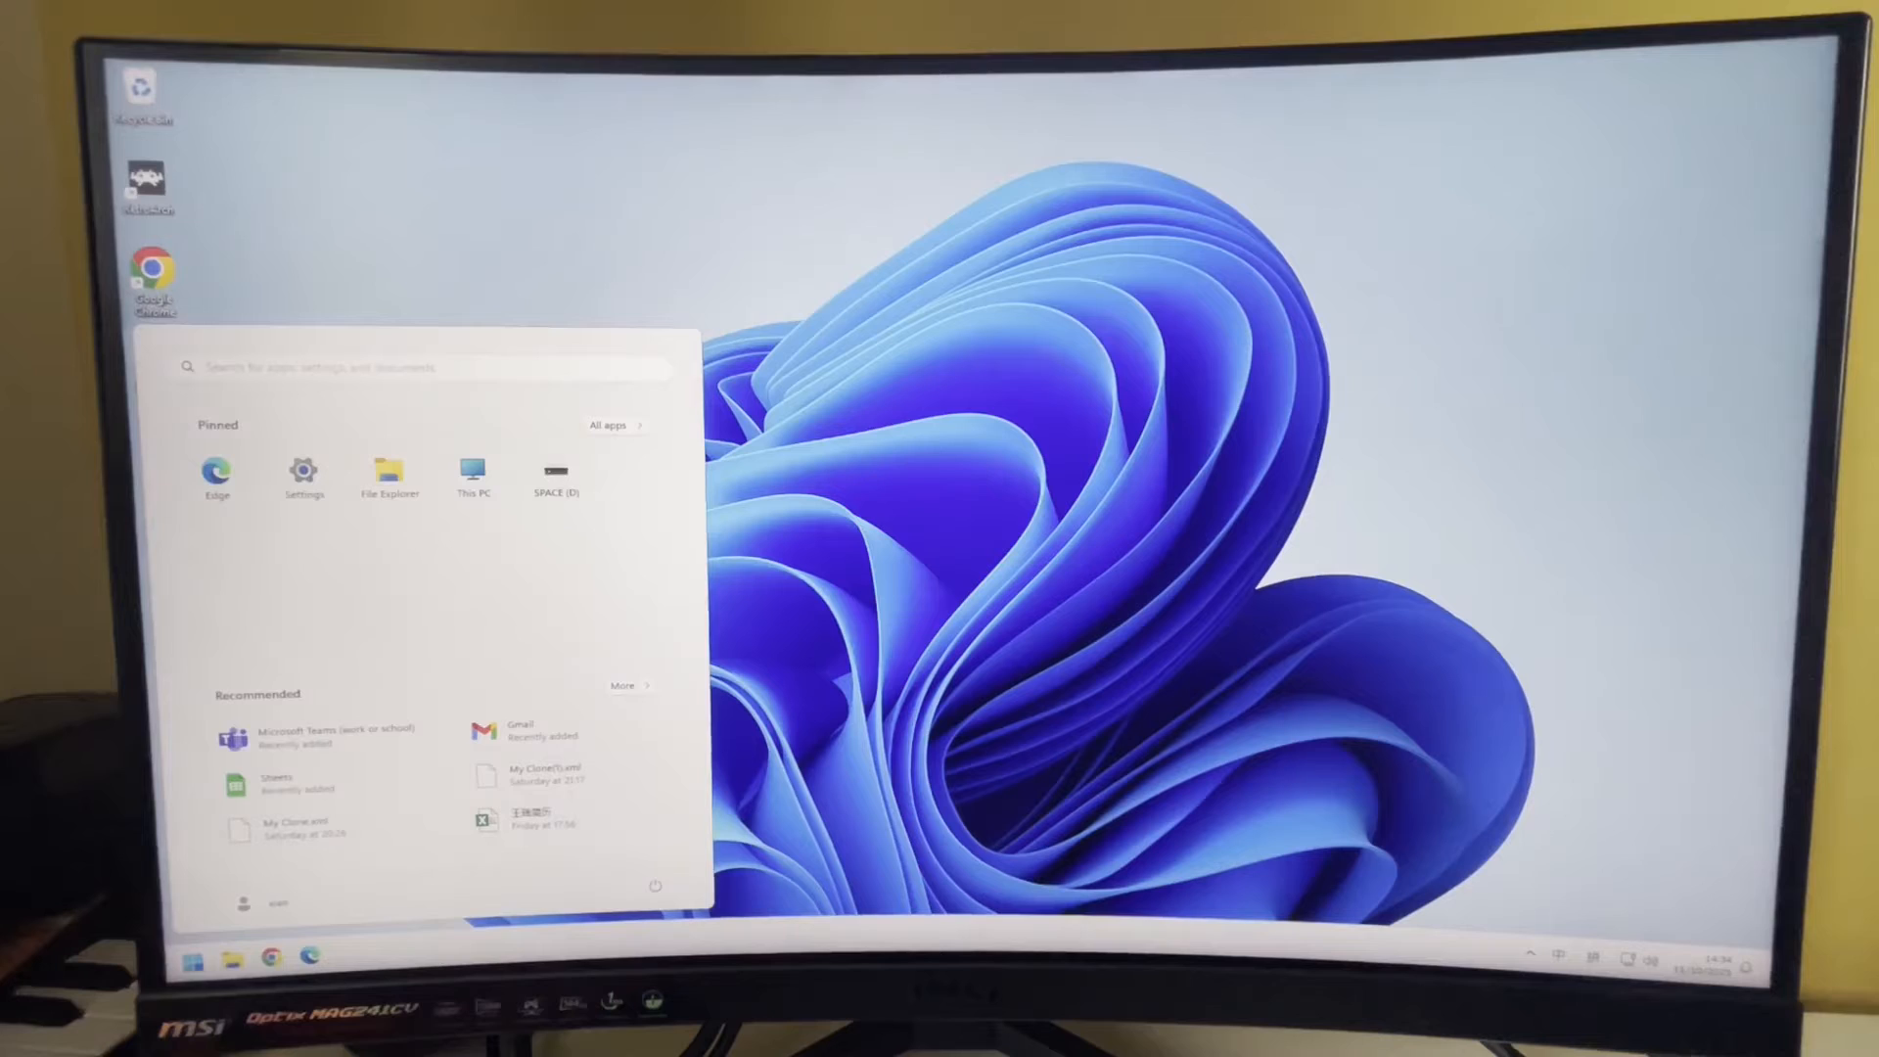